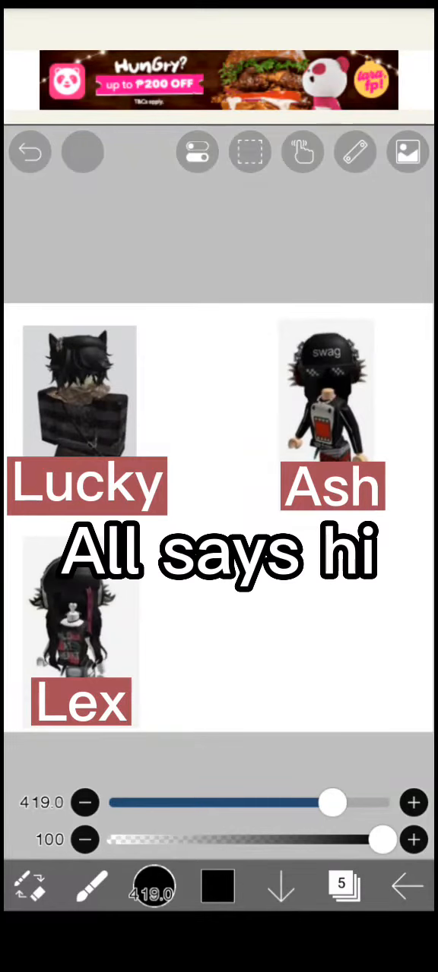
{"action": "type", "text": "Wanna play Dahood?"}
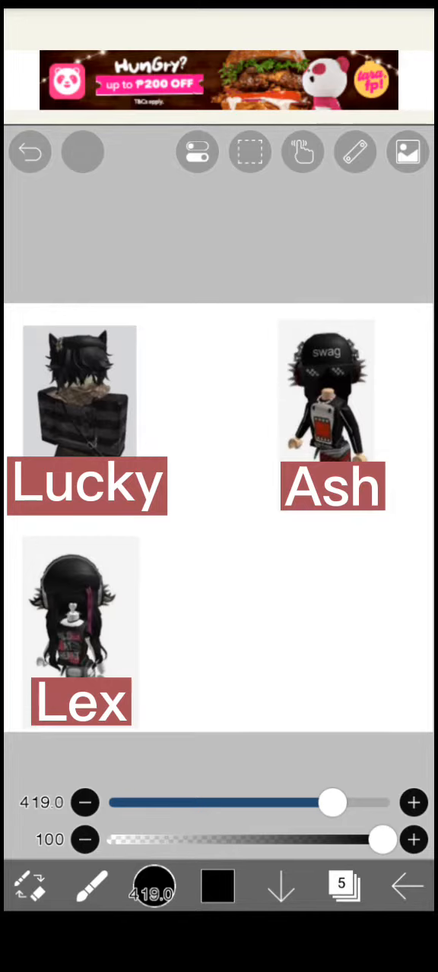
{"action": "type", "text": "Thx guys"}
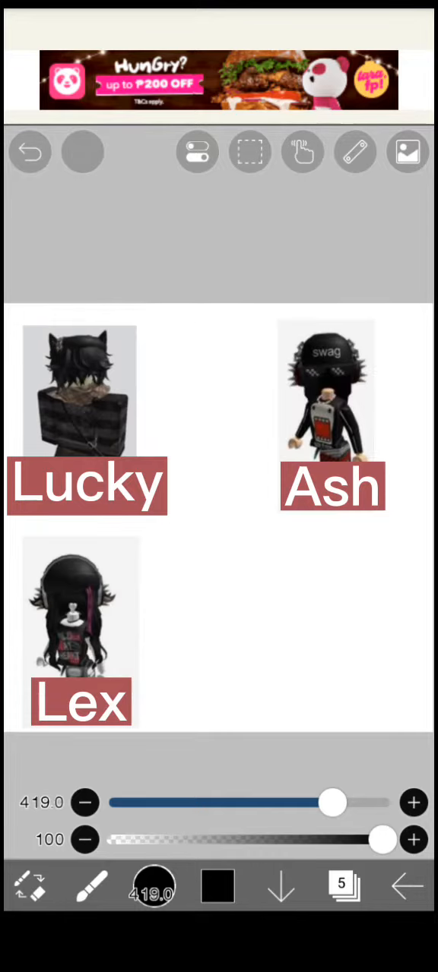
{"action": "type", "text": "Hot- i mean cool"}
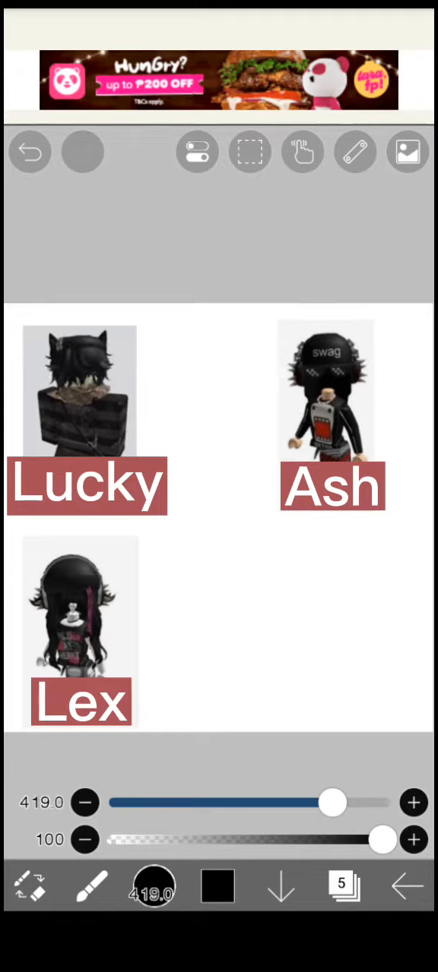
{"action": "type", "text": "This is me"}
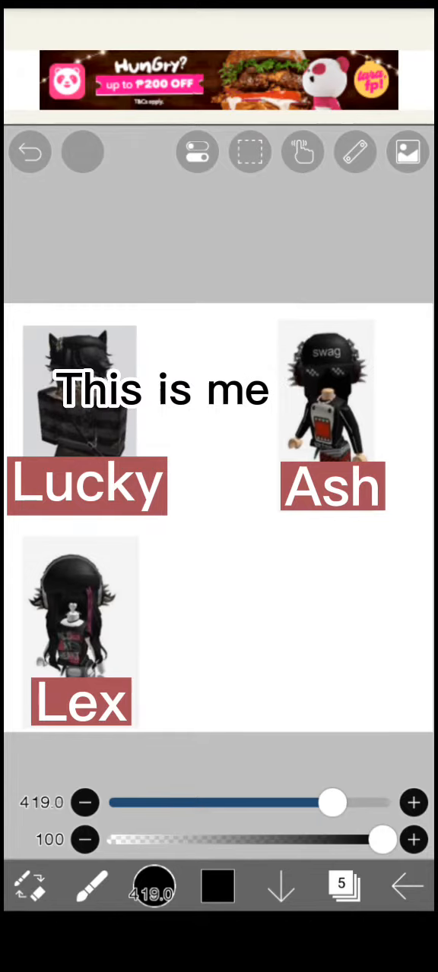